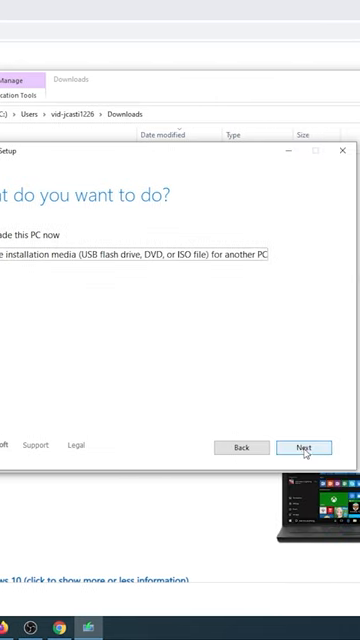
- Create Windows 10 installation media as an ISO file saved to the Downloads folder
left_click(302, 447)
type("Windows-20")
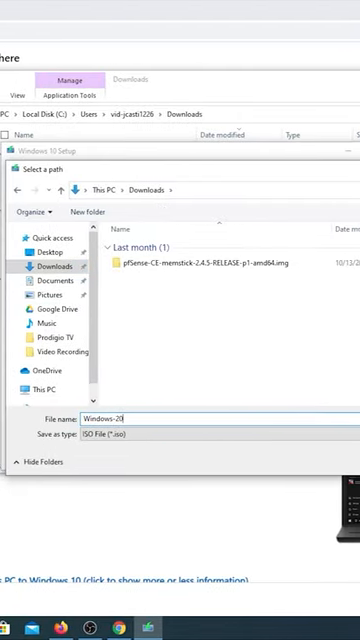
left_click(330, 440)
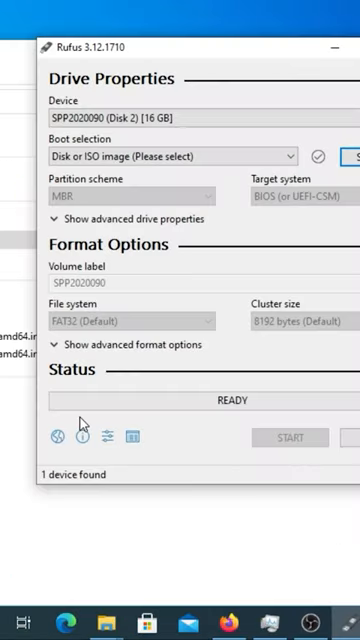
mouse_move(280, 155)
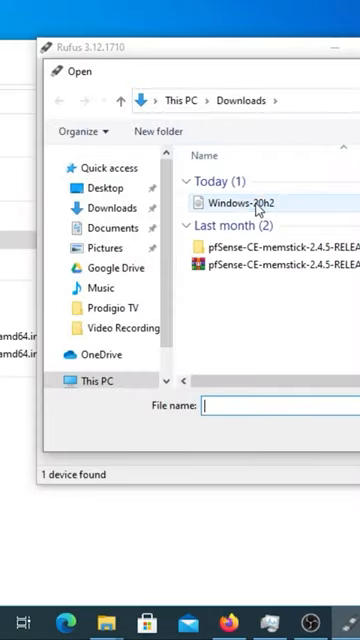
- Load Windows-20h2.iso from Downloads as the Rufus boot image for the 16 GB drive
double_click(231, 203)
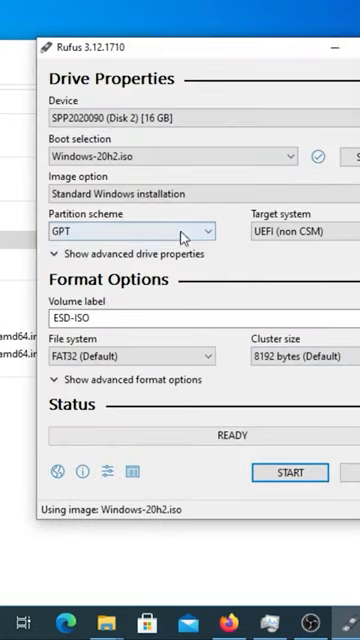